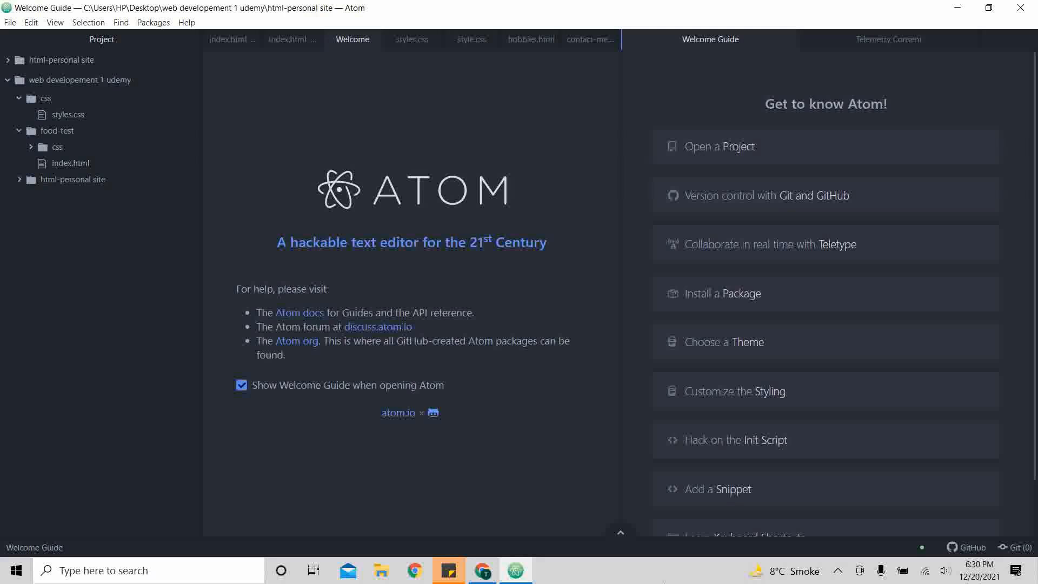
- Leave Atom and switch to Google Chrome showing the GitHub profile page
click(481, 570)
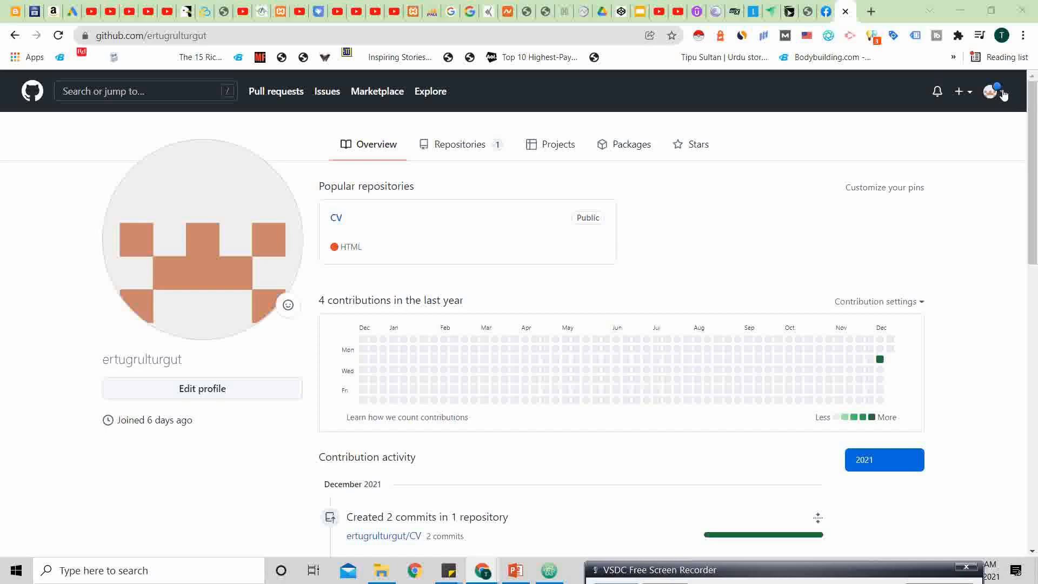
- From the avatar menu, go to your Repositories list and start a New repository
click(990, 92)
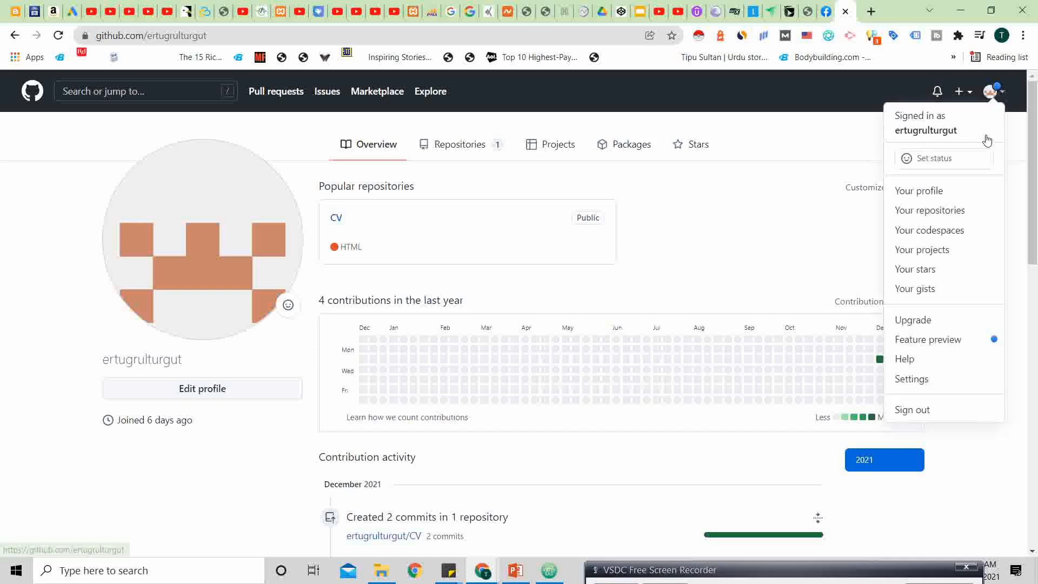
mouse_move(917, 190)
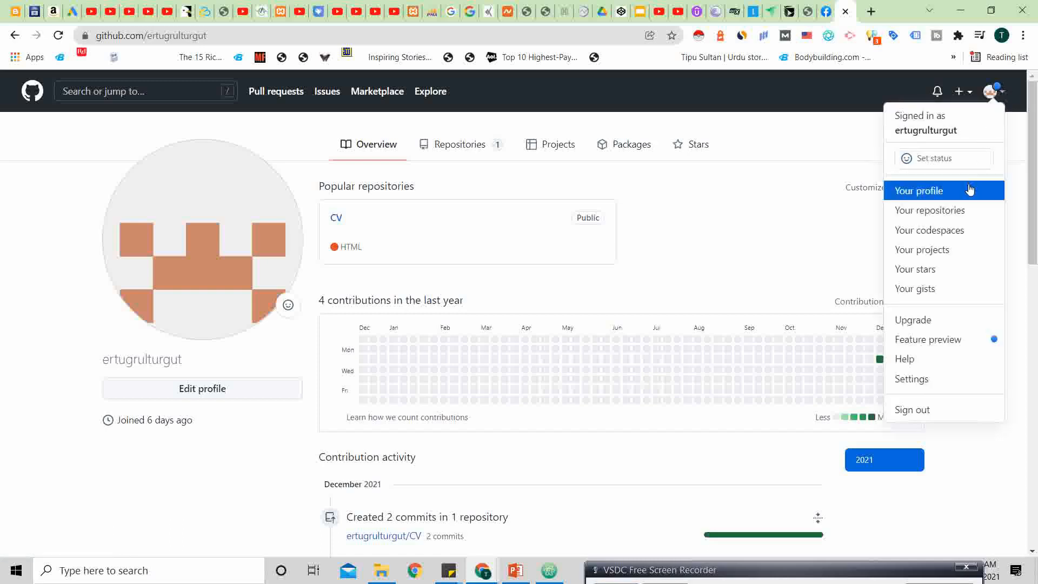
click(919, 191)
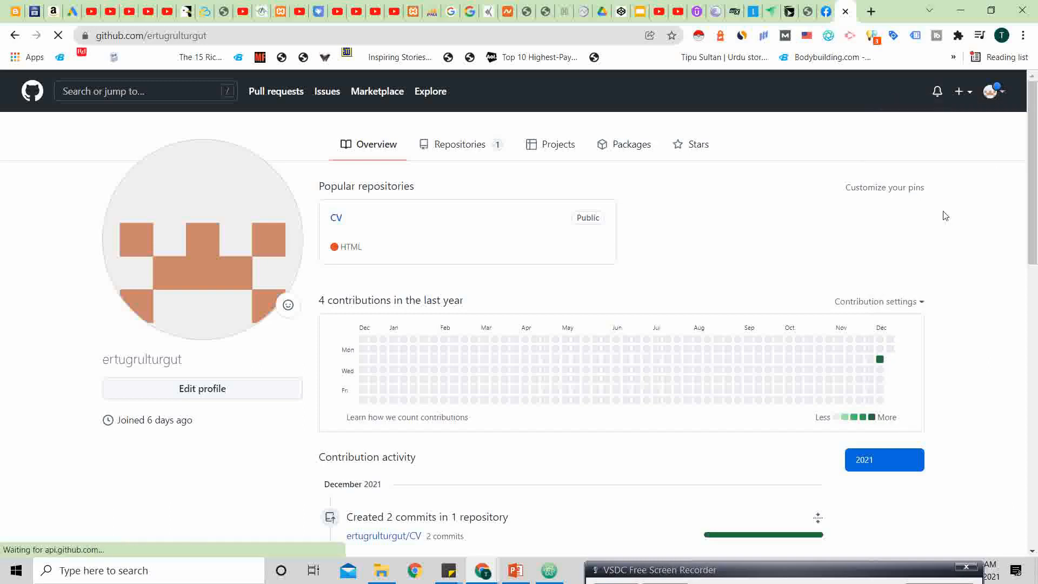
click(459, 145)
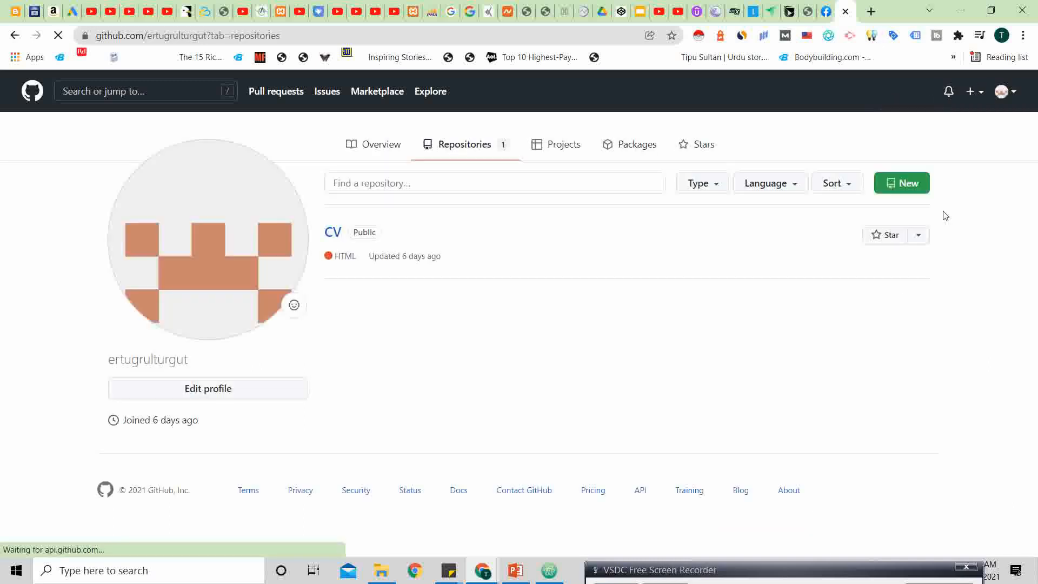
click(972, 92)
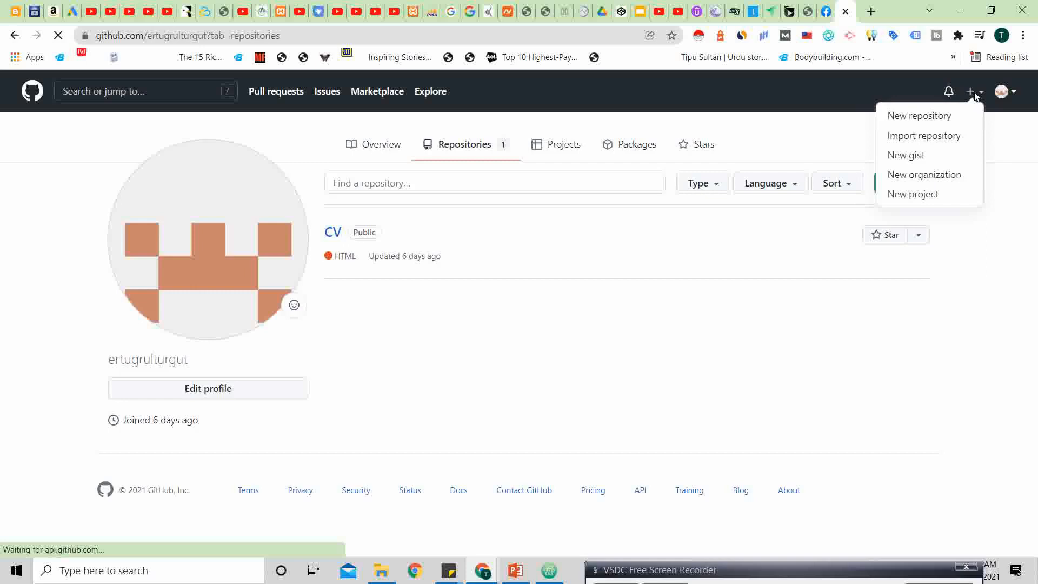
mouse_move(919, 116)
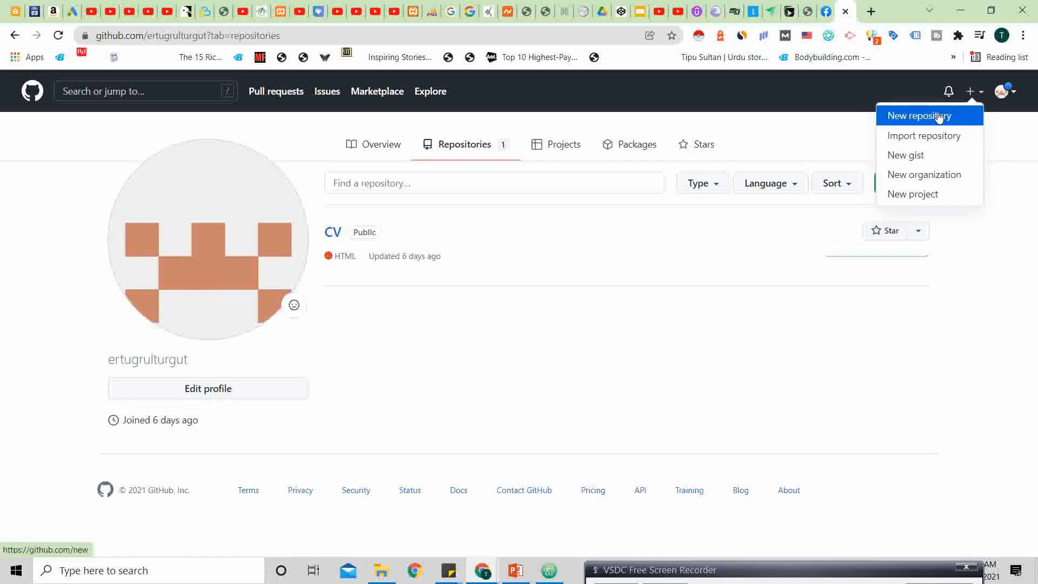
click(918, 116)
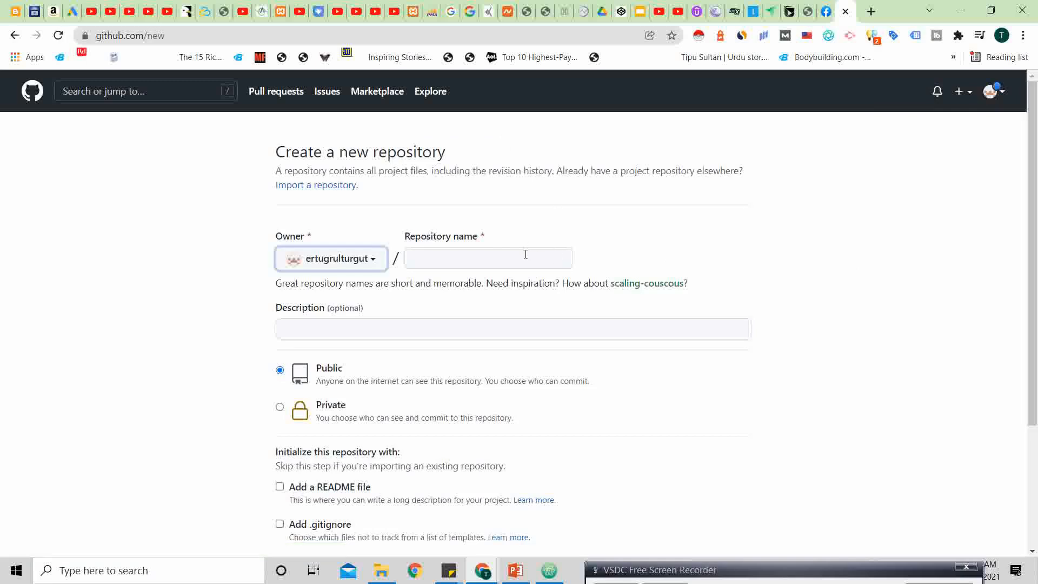
- Create public repository 'cv1' initialized with a README file
text(cv1)
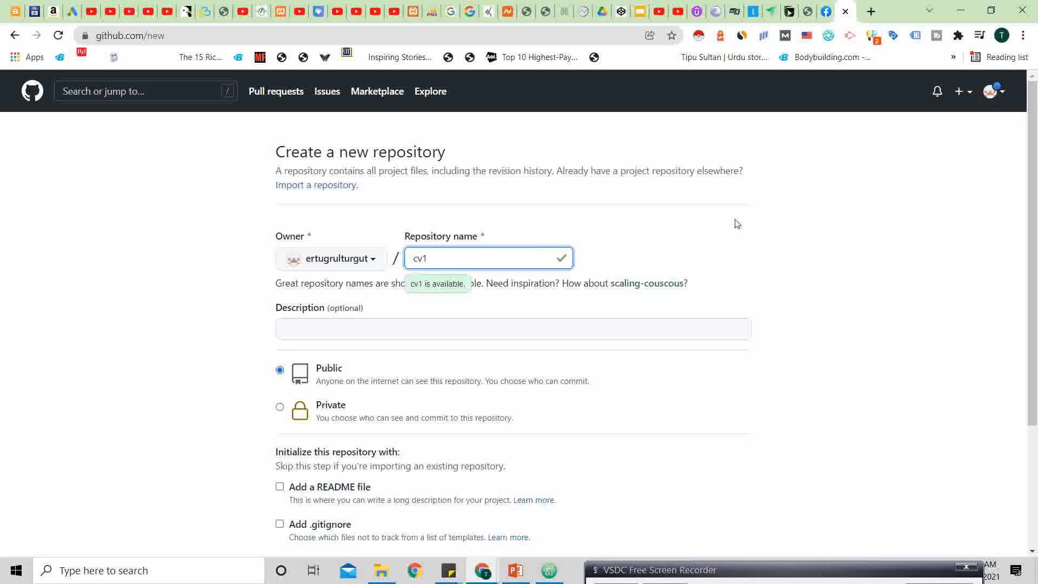
scroll(down, 3)
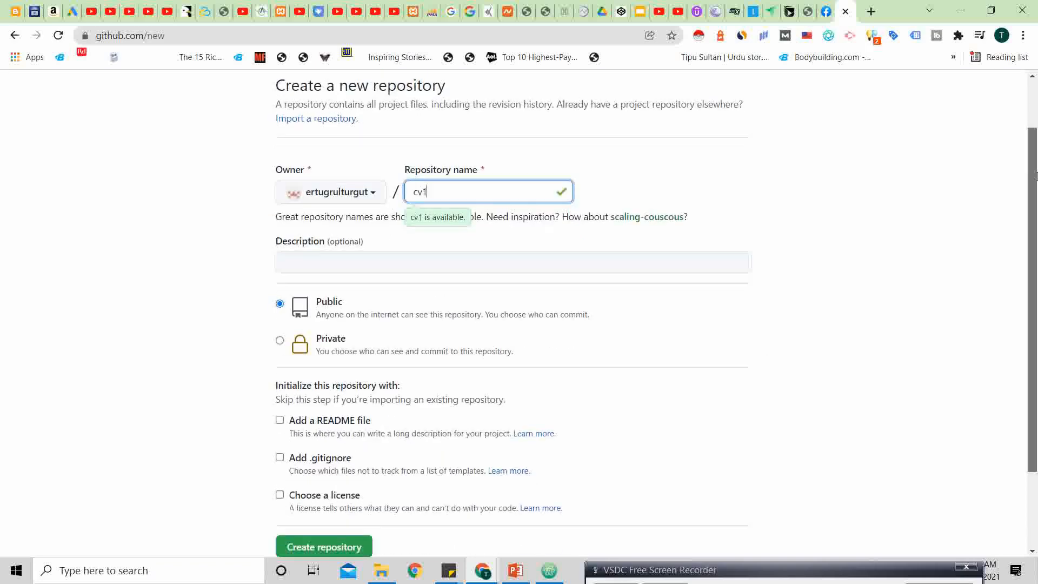
scroll(down, 3)
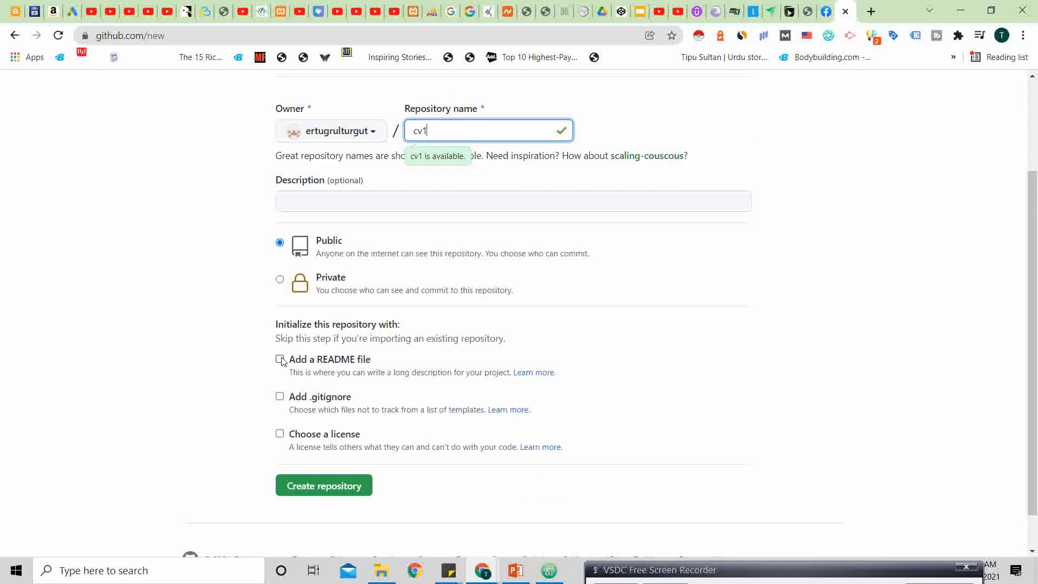
click(280, 360)
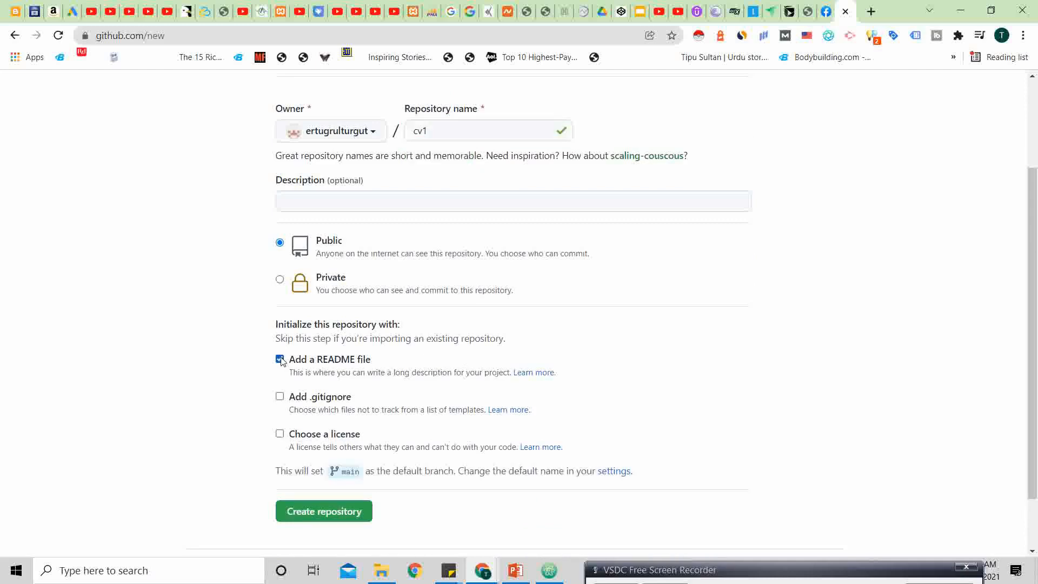
click(280, 359)
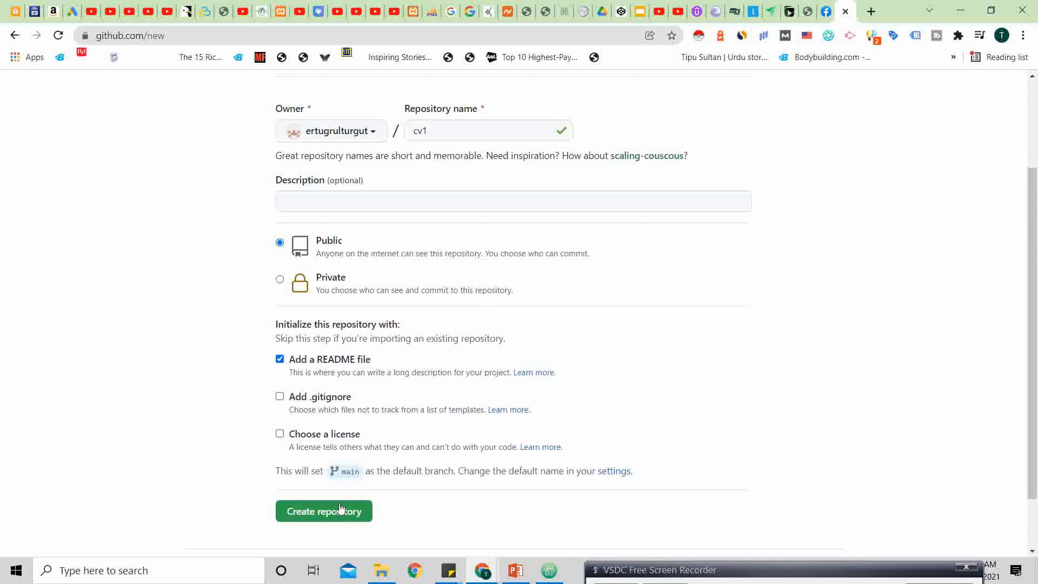
click(324, 511)
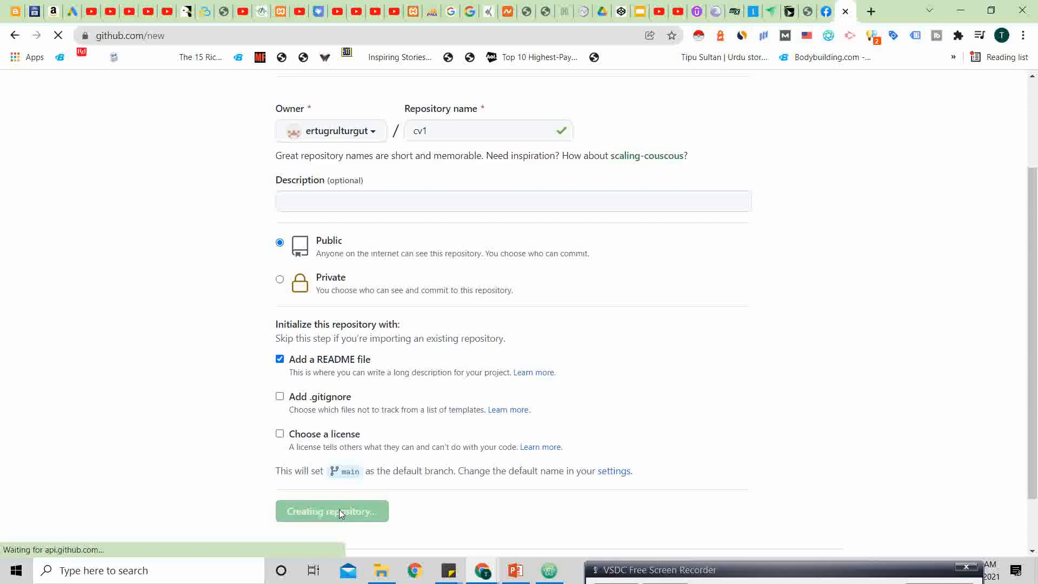
click(331, 511)
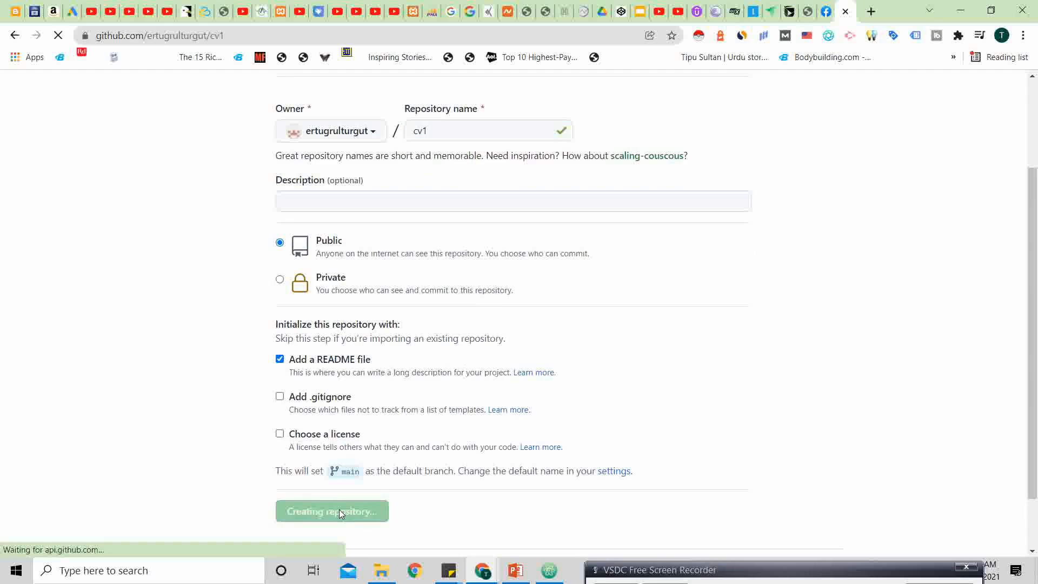
click(331, 510)
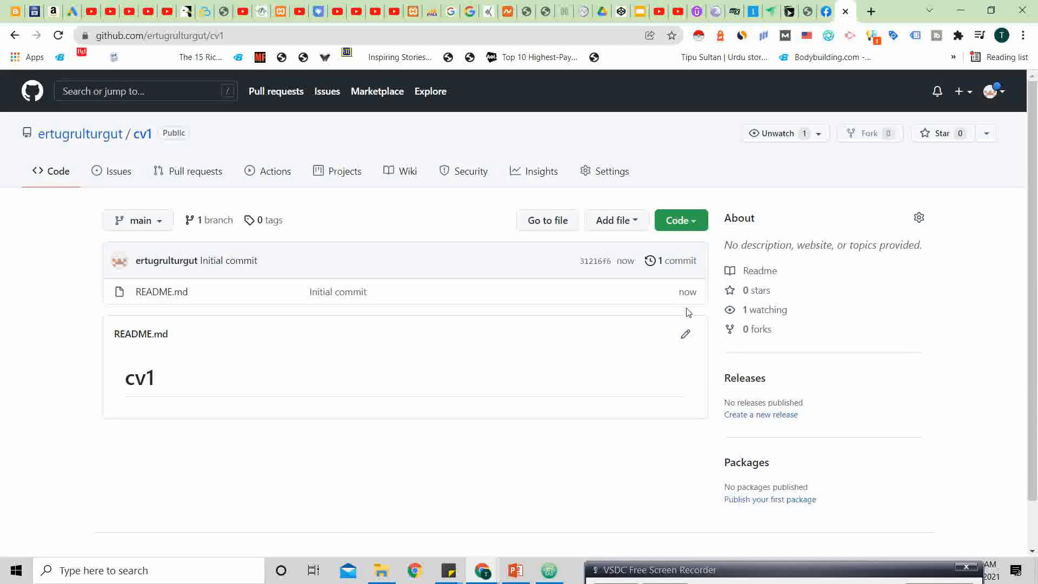
- Choose Add file > Upload files in the cv1 repository
scroll(down, 3)
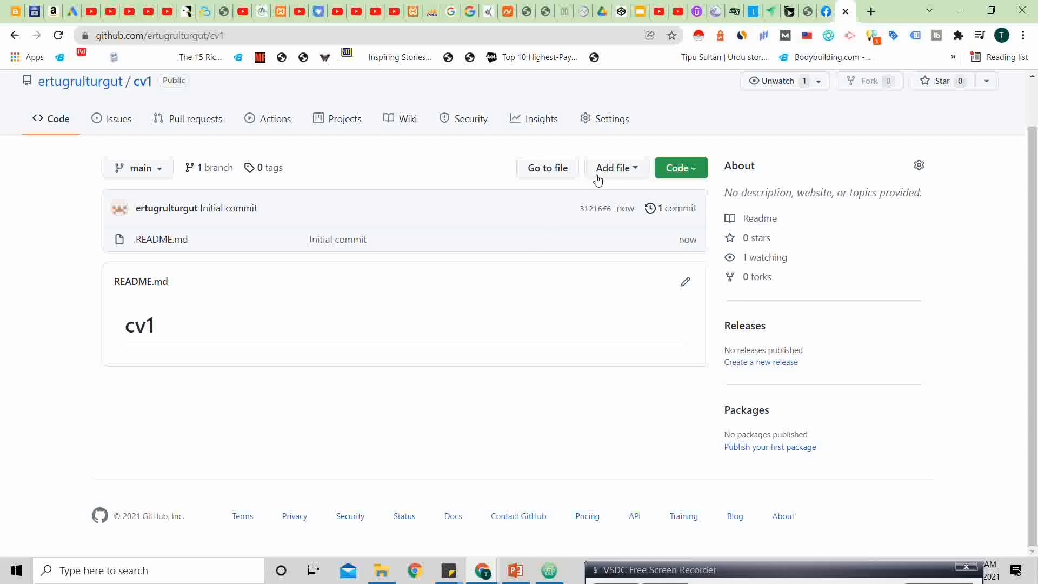
click(613, 168)
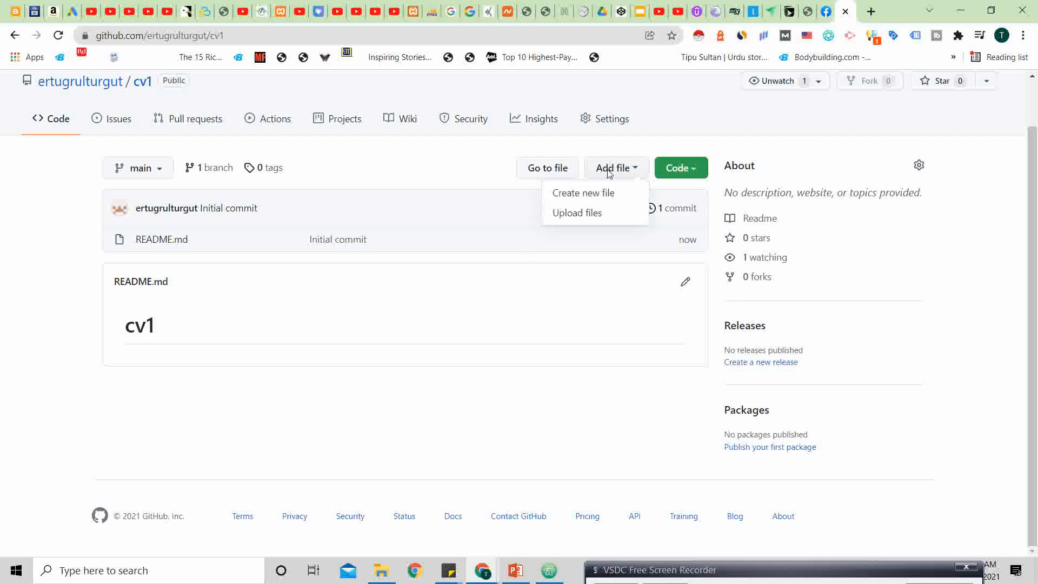
click(577, 213)
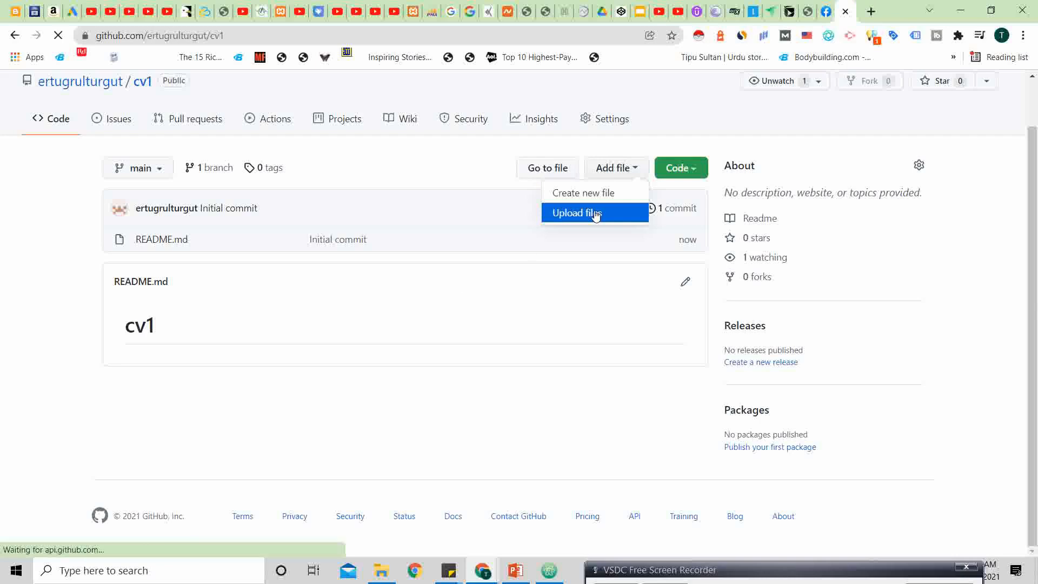
click(574, 212)
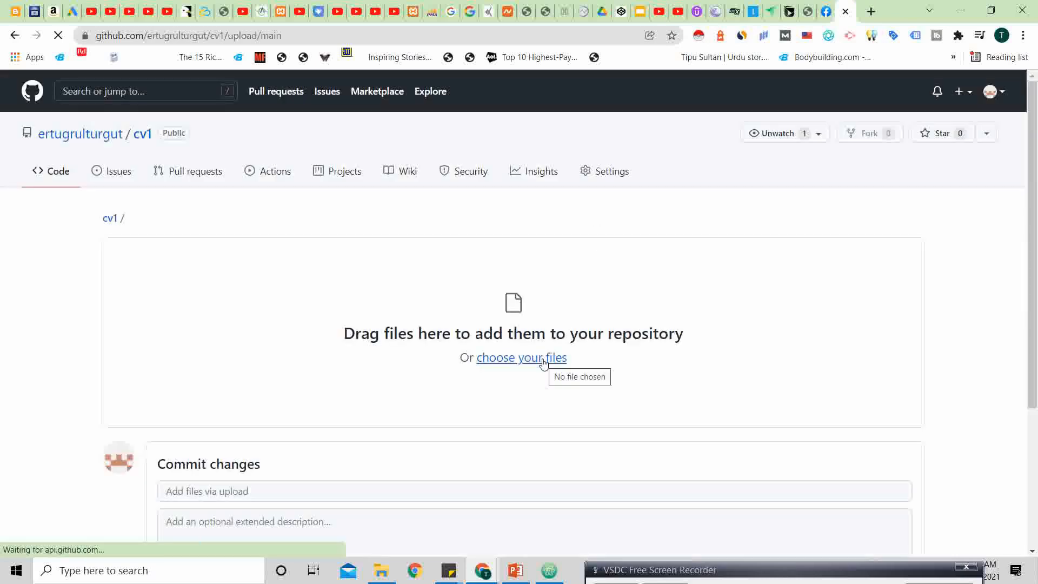
- Browse the file picker to Desktop's youtube-personal-website folder
click(521, 358)
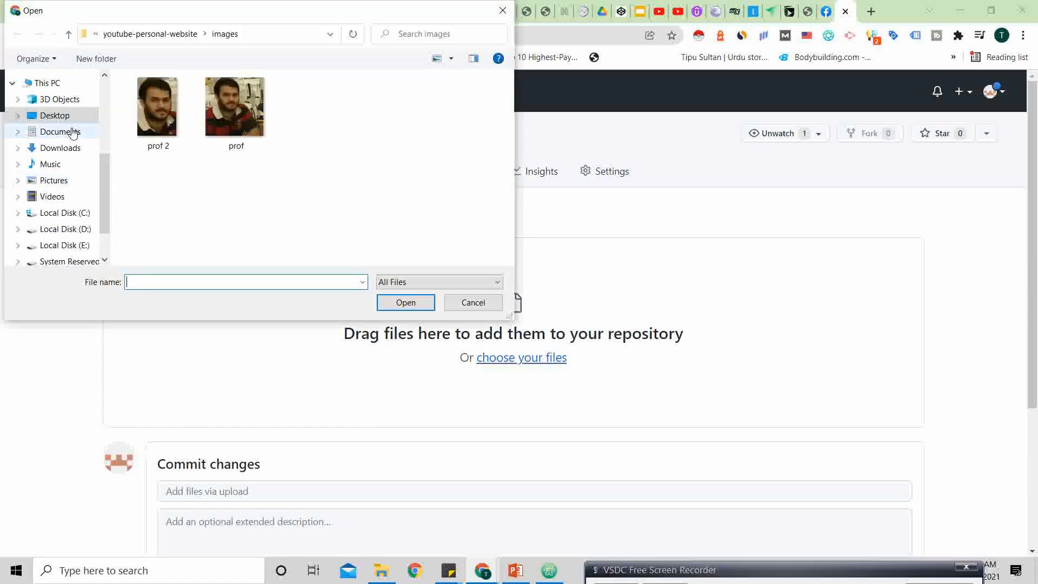
click(54, 115)
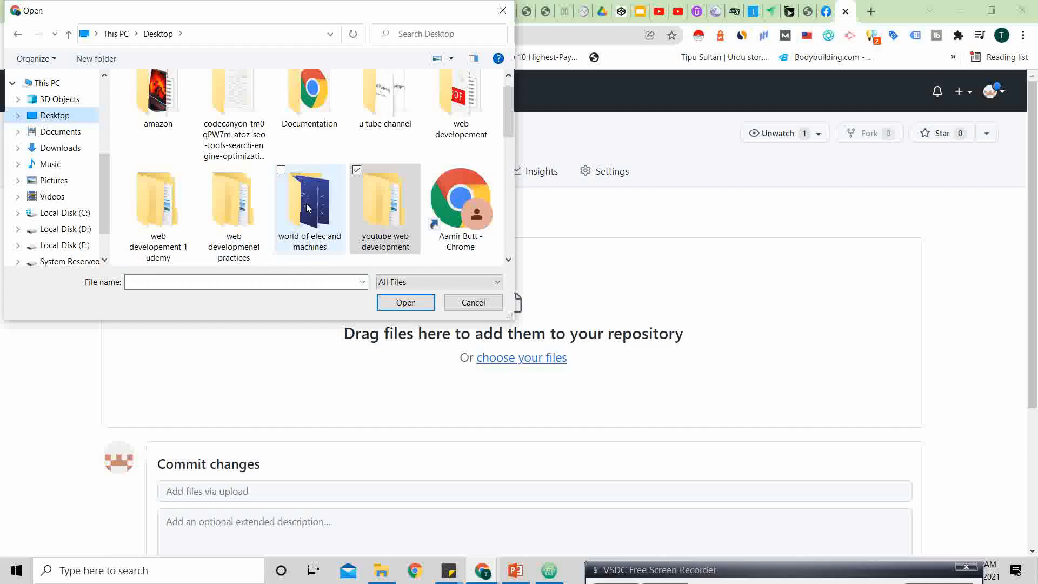
click(385, 205)
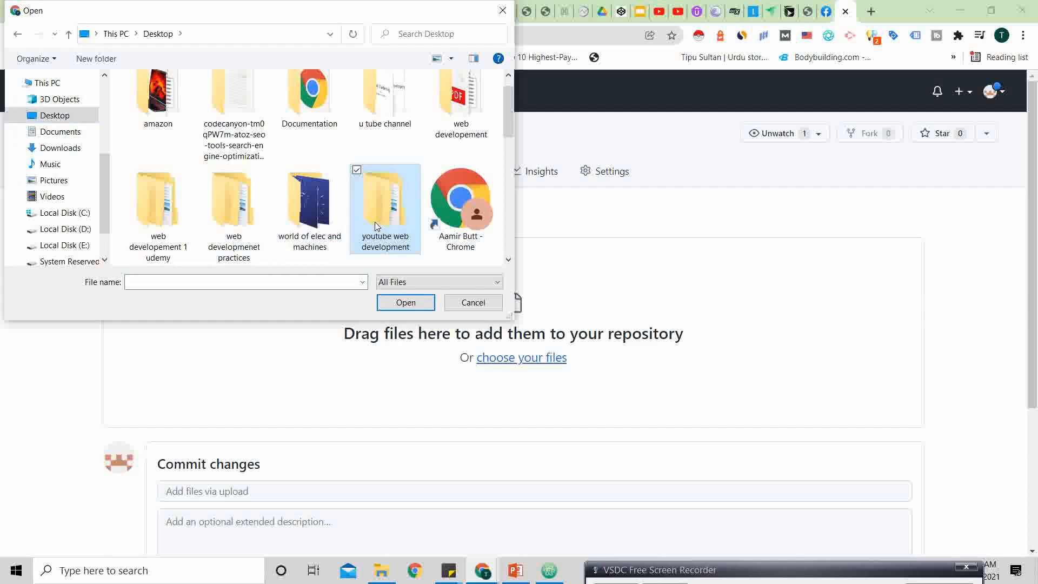
double_click(384, 208)
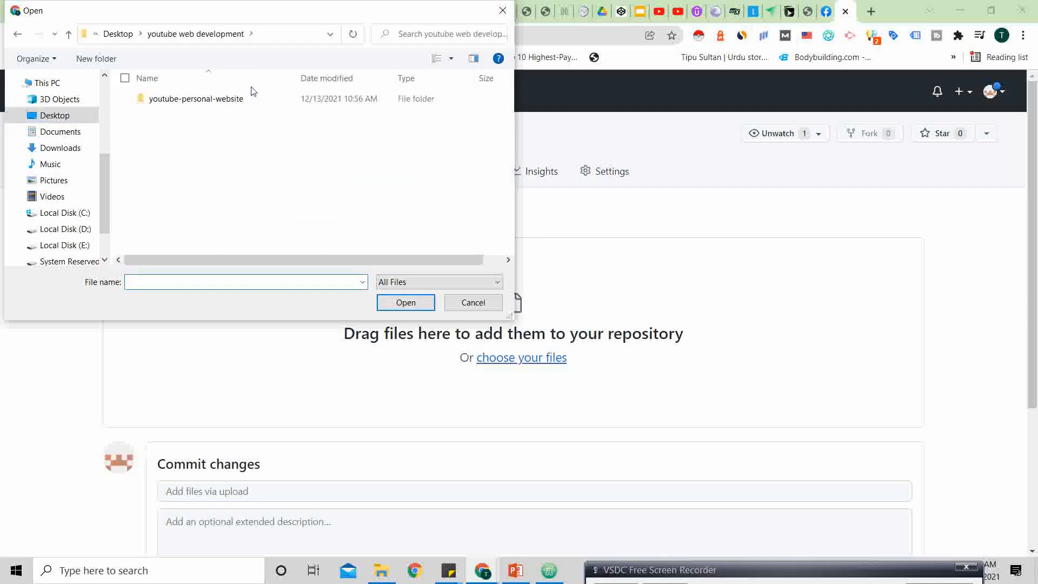
double_click(195, 98)
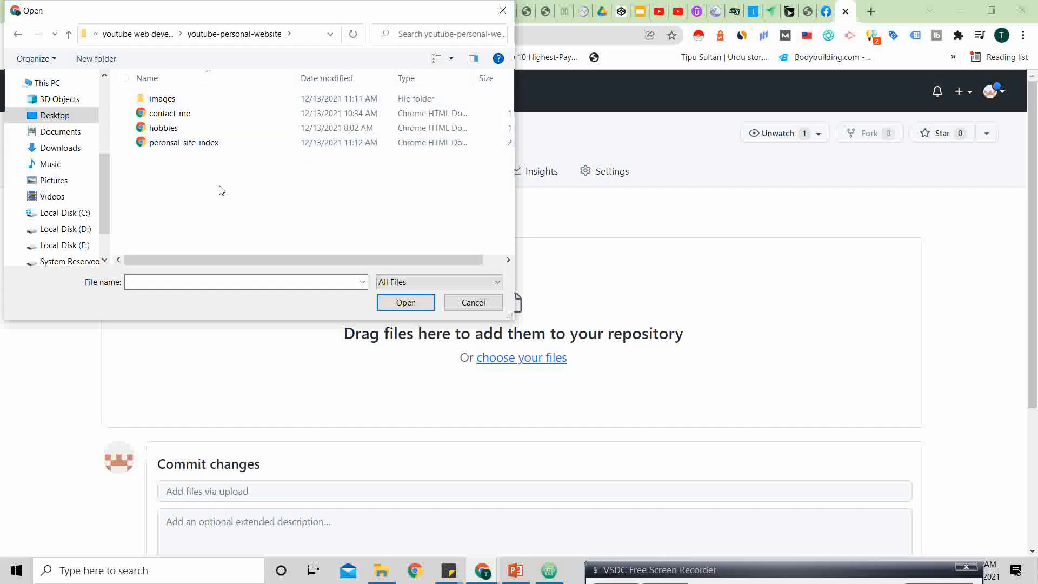
click(184, 142)
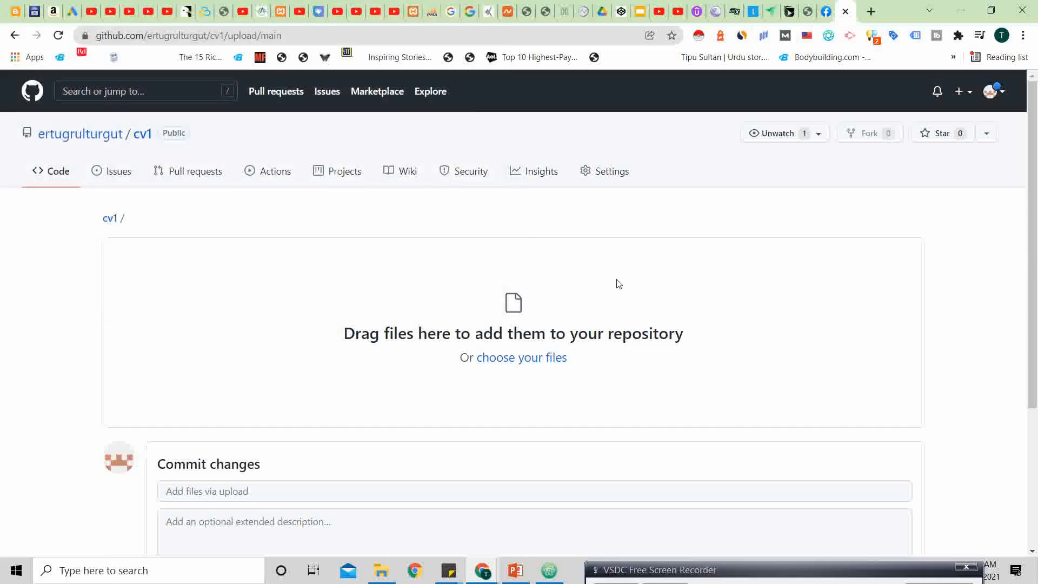
- Drag the images folder and HTML pages onto the GitHub upload area
right_click(617, 283)
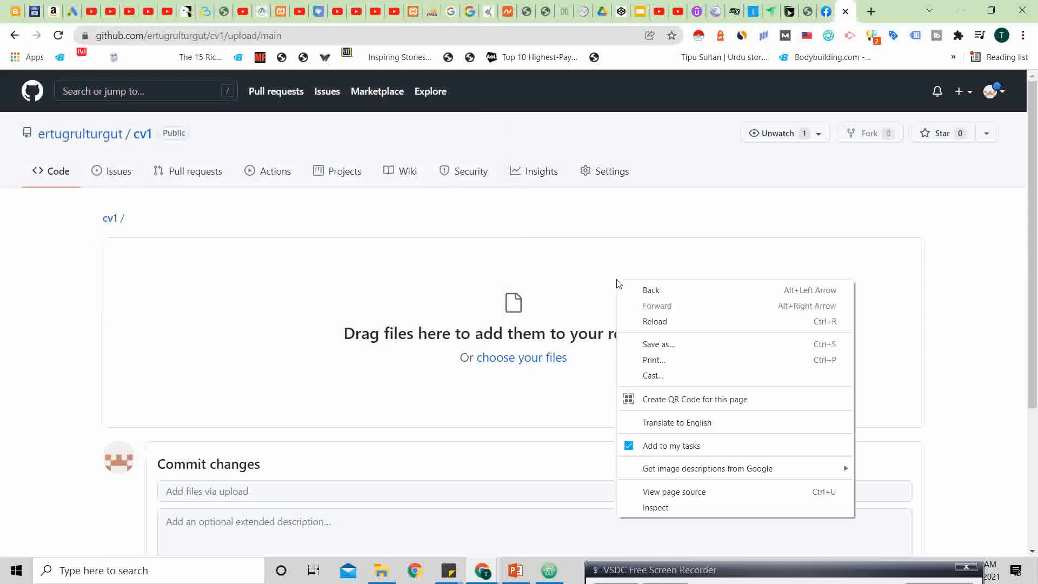
click(522, 383)
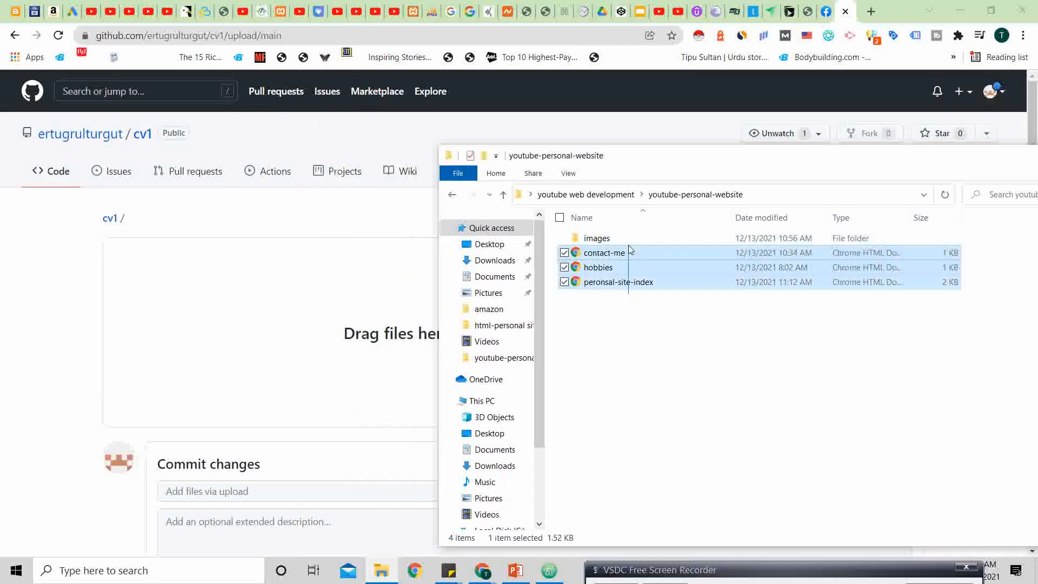
drag(605, 251, 324, 293)
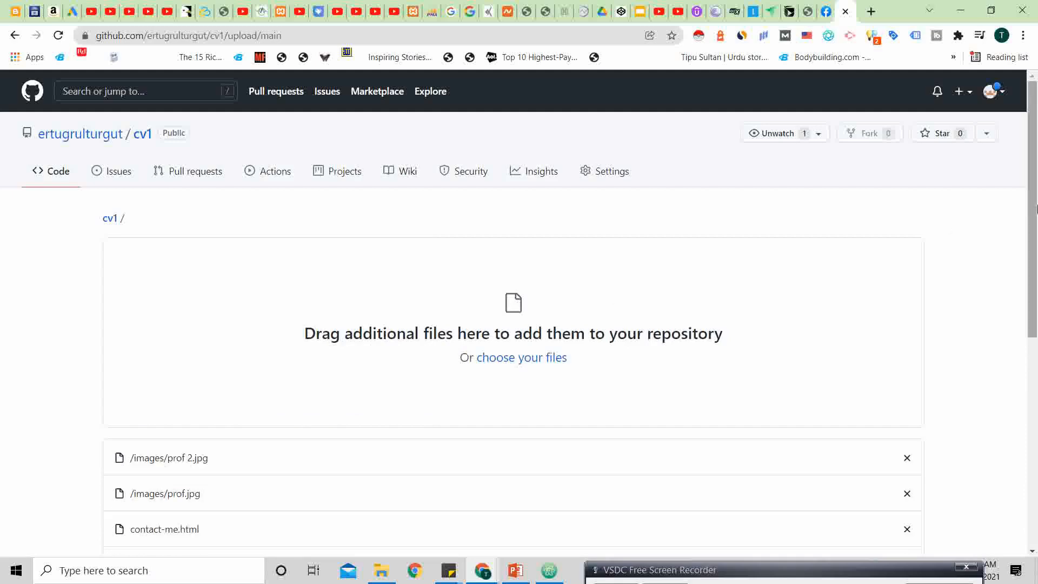
- Commit the staged website files directly to main with message 'Personal first cv'
scroll(down, 3)
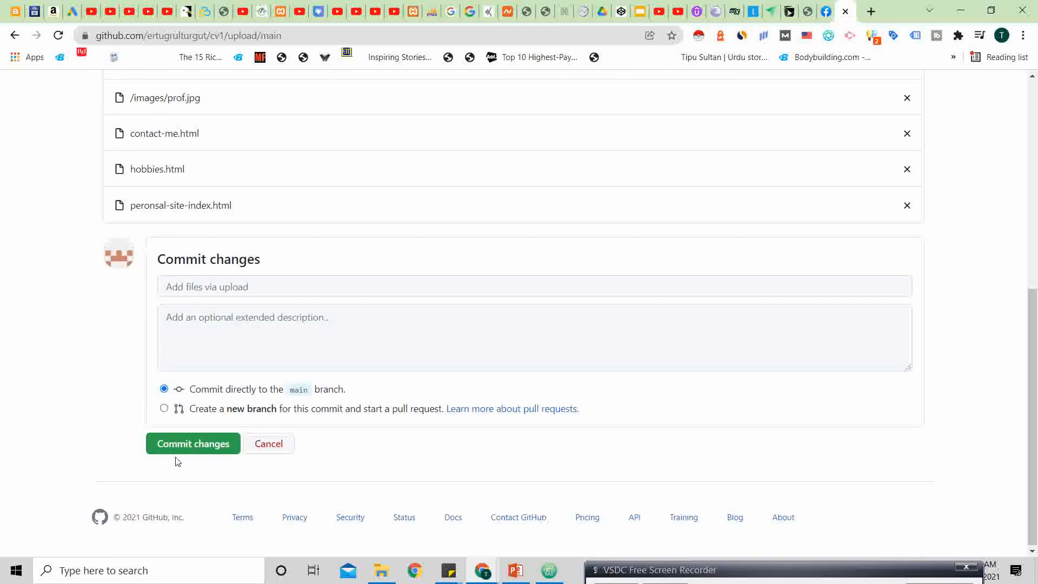
mouse_move(361, 301)
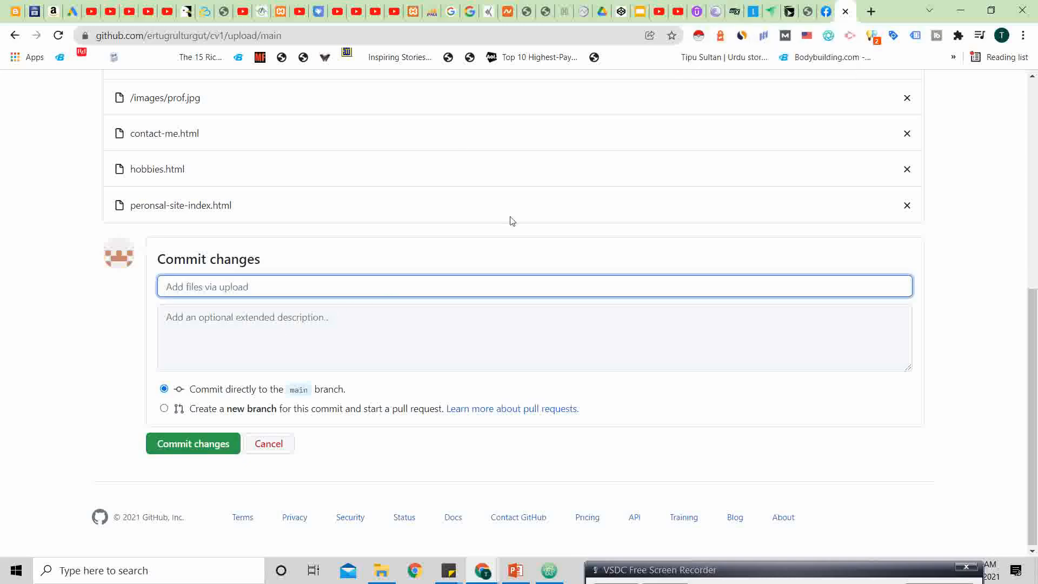
text(Personal)
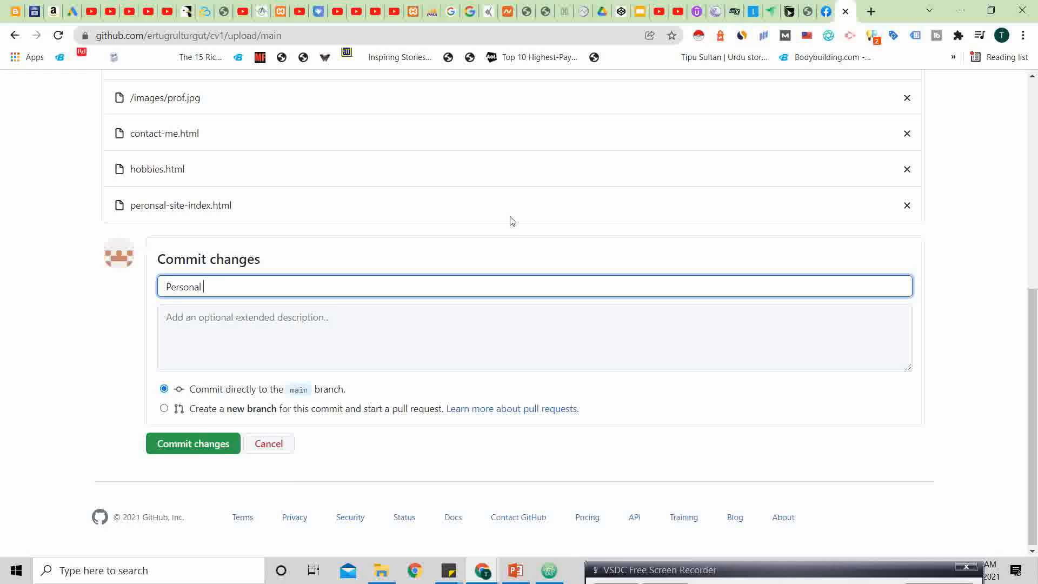
text(first cv)
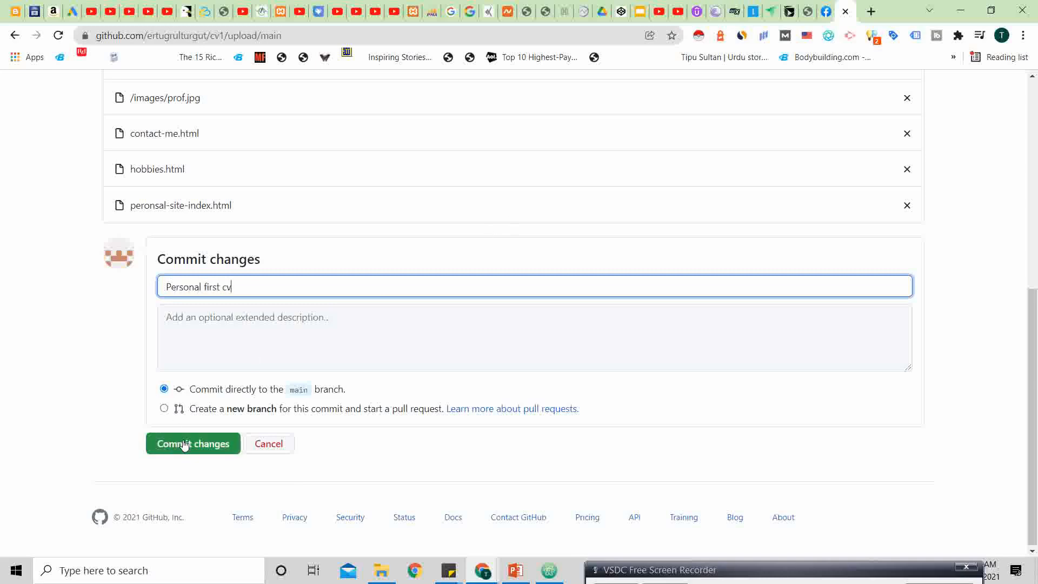
click(193, 443)
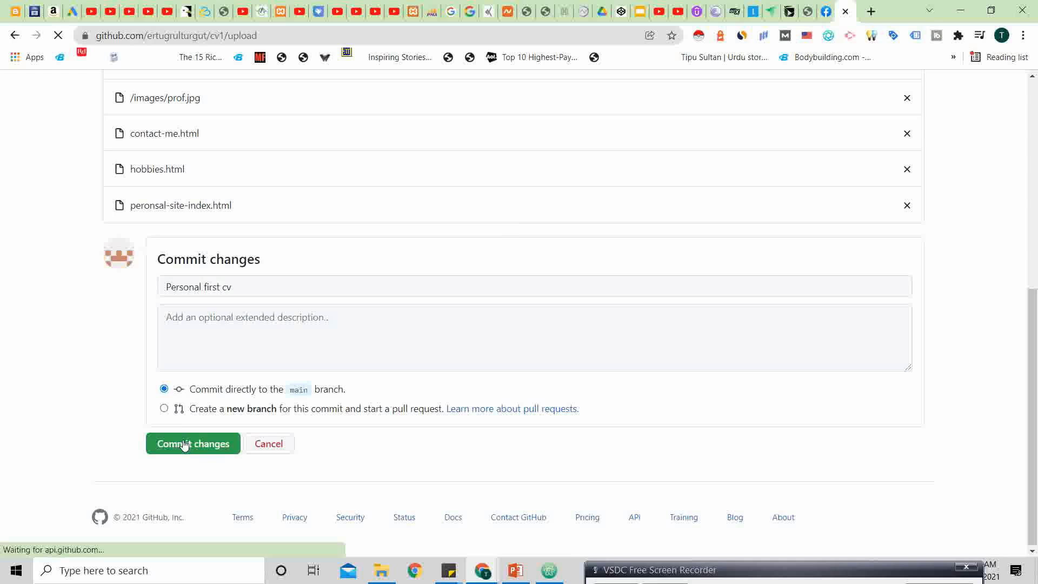
click(192, 443)
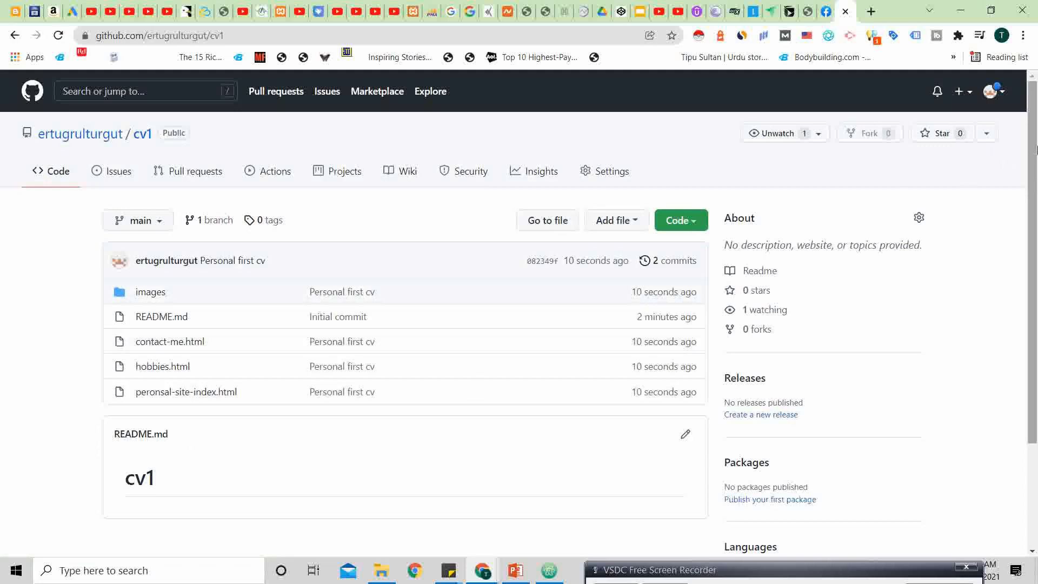
- Go to the cv1 repository's Settings and select the Pages section
scroll(down, 3)
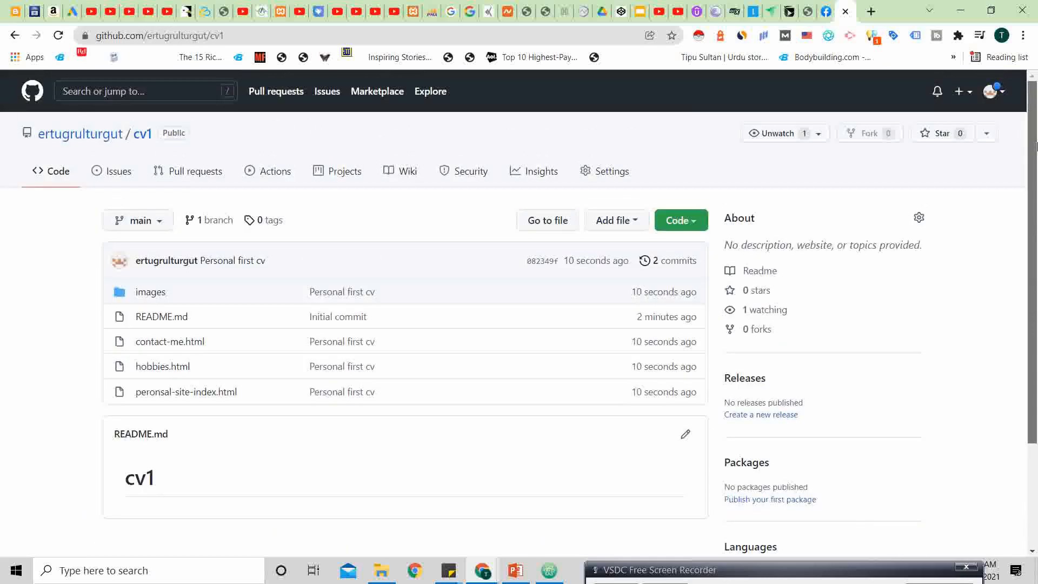
mouse_move(892, 36)
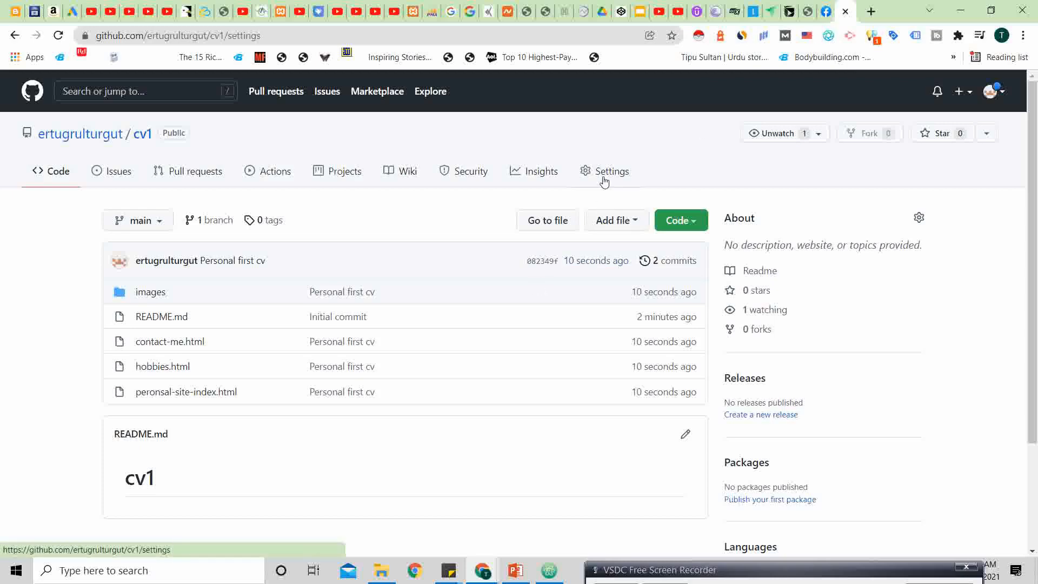
click(611, 171)
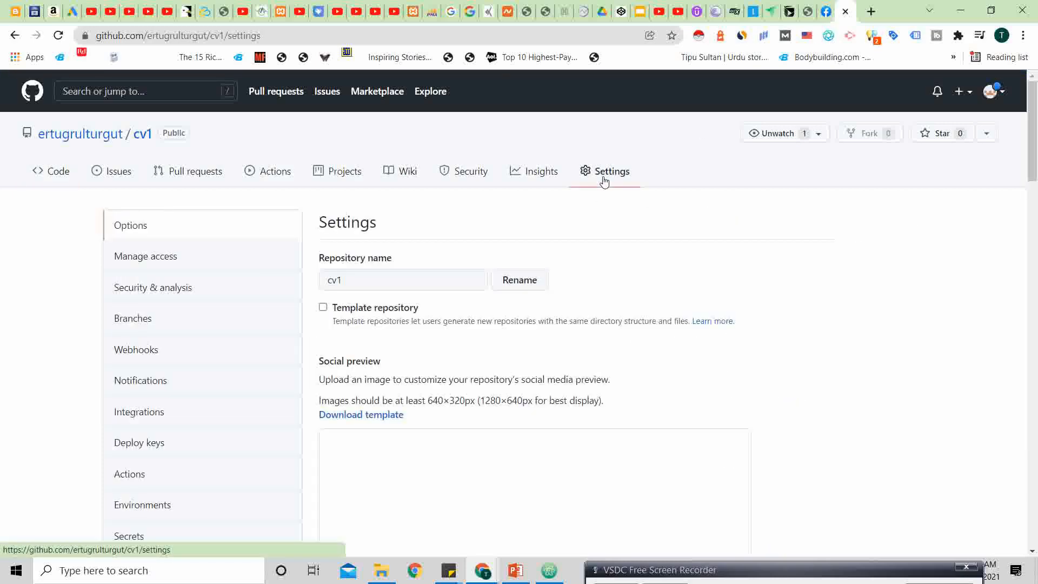
mouse_move(57, 487)
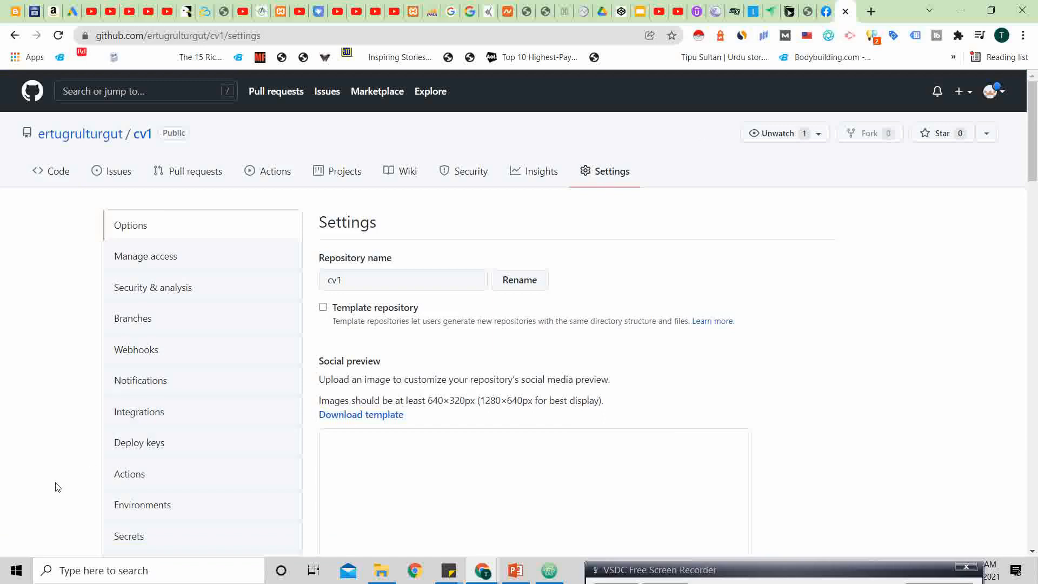
scroll(down, 3)
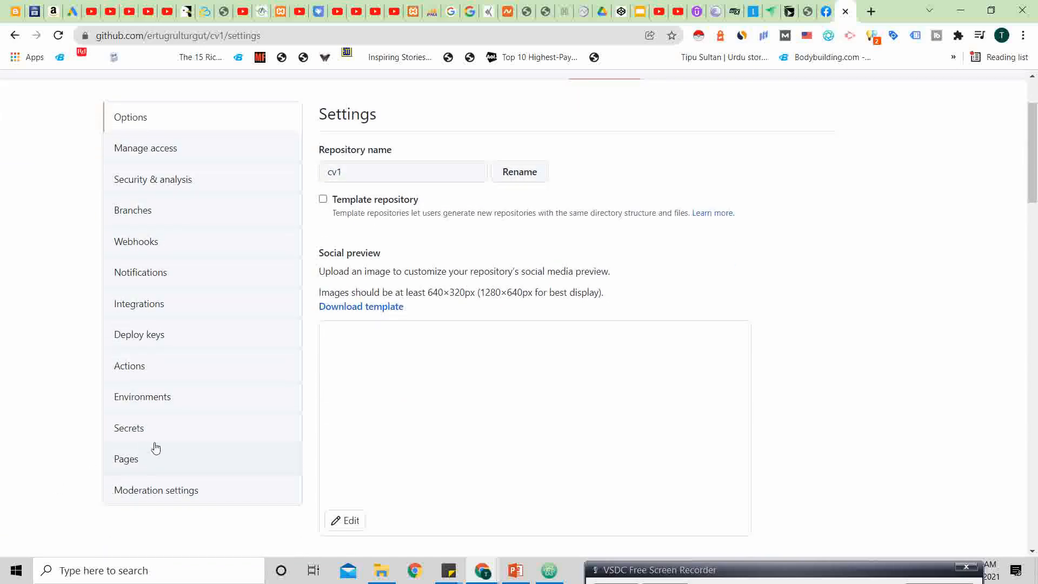
click(126, 458)
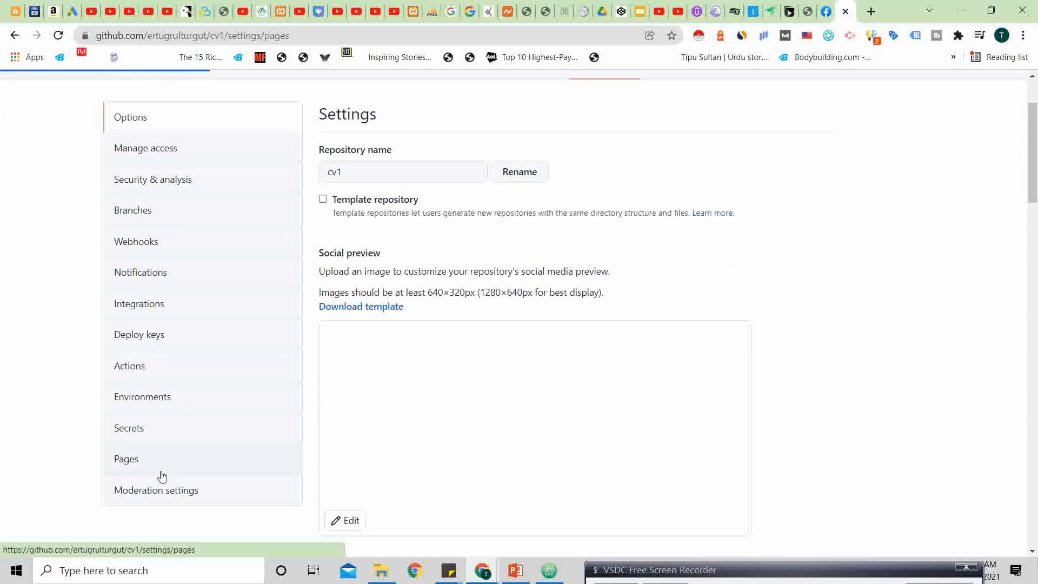
click(126, 458)
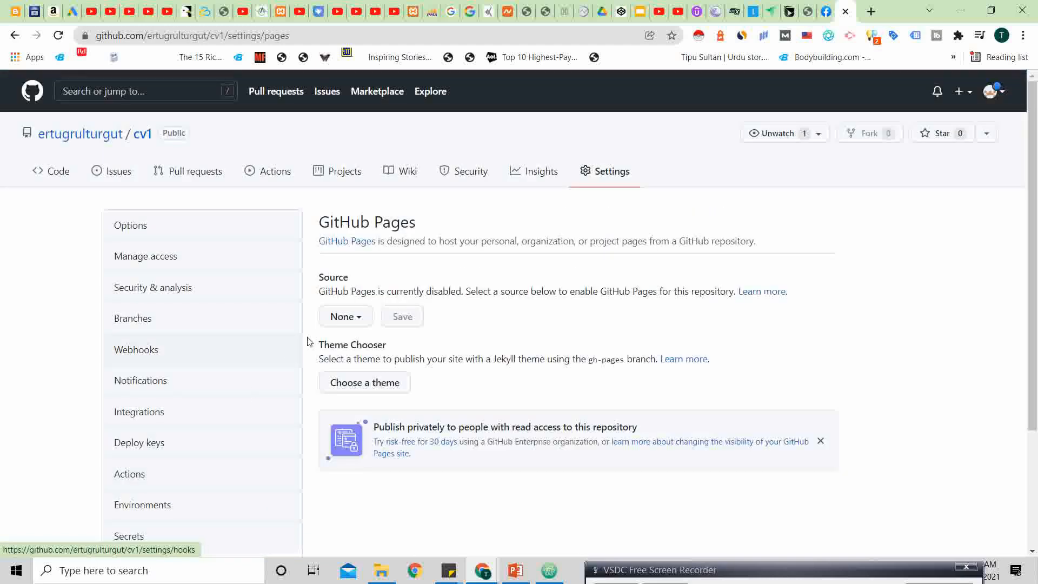
- Set the Pages source to main branch root and save, publishing ertugrulturgut.github.io/cv1
click(344, 315)
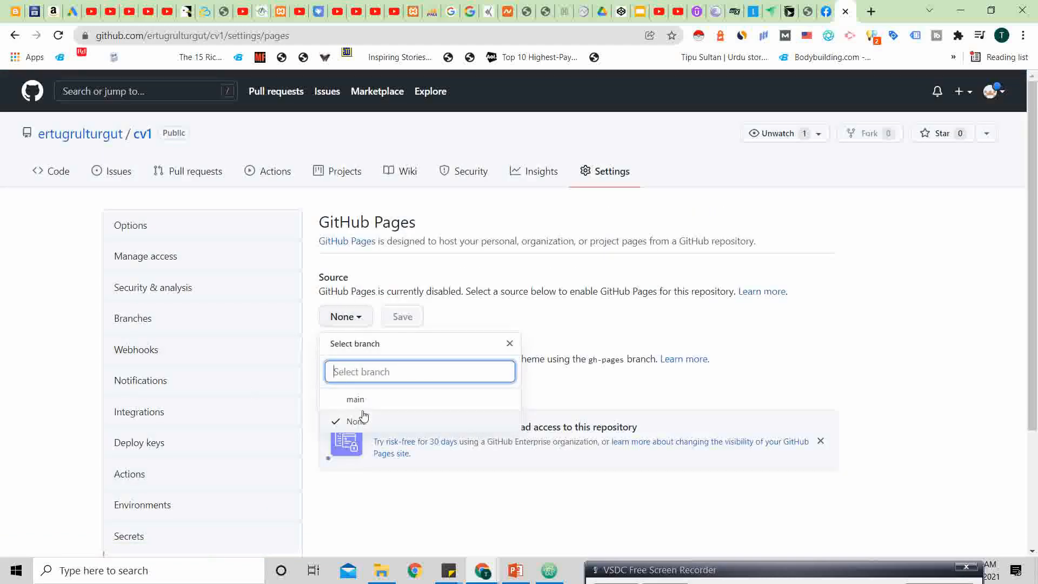
click(356, 398)
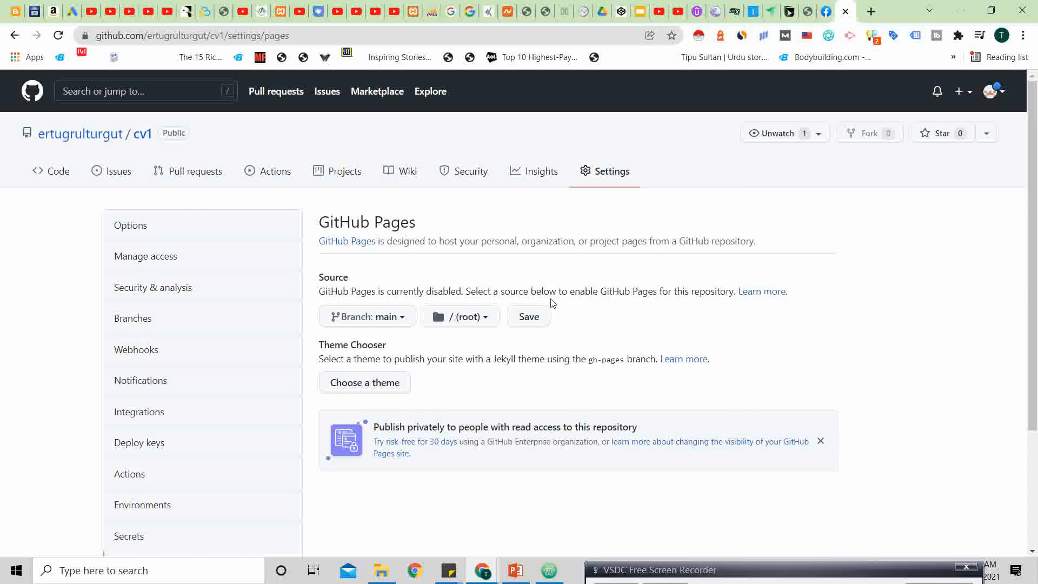
mouse_move(551, 305)
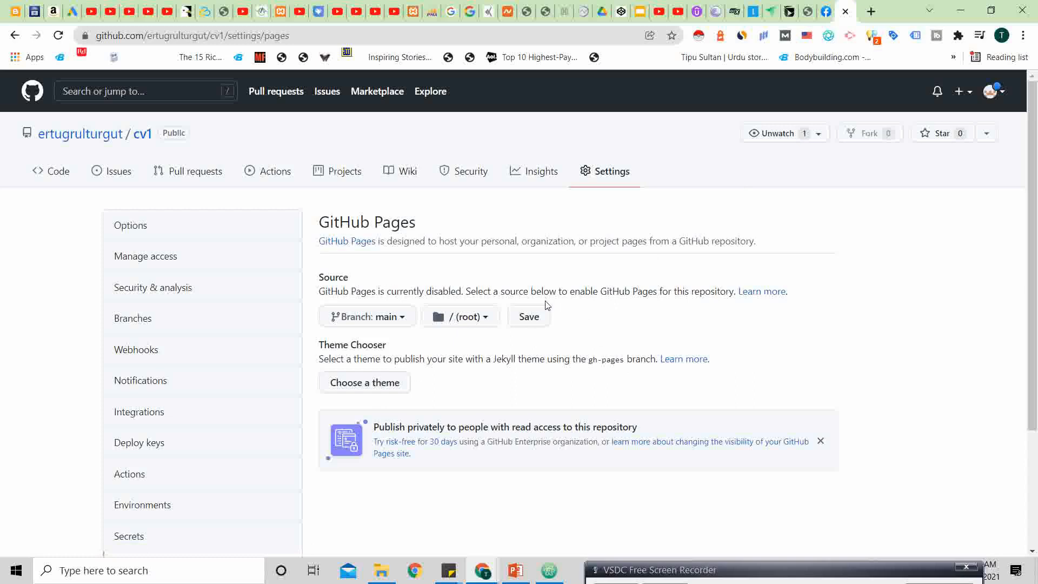
click(529, 316)
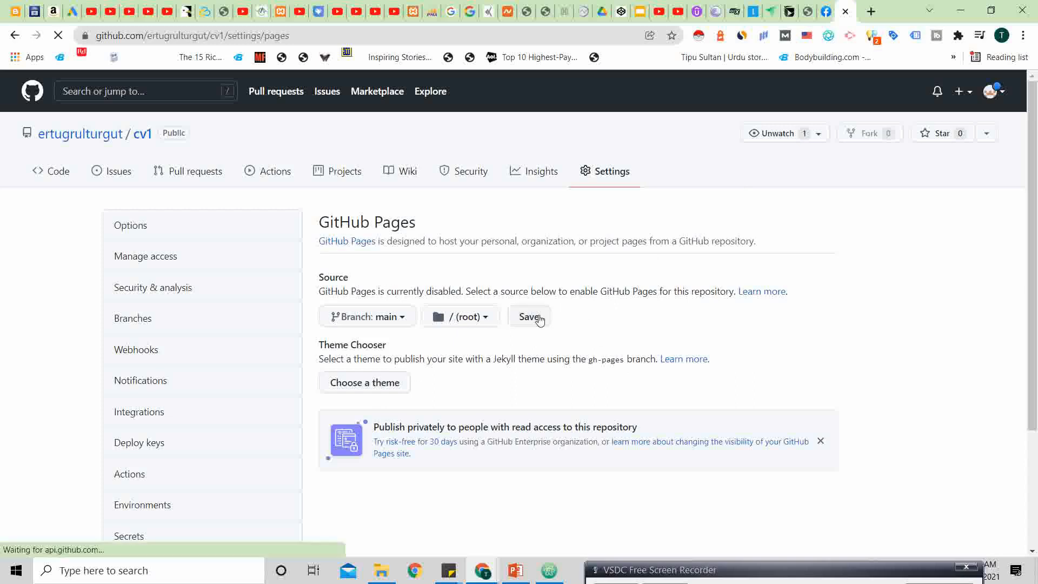
click(528, 315)
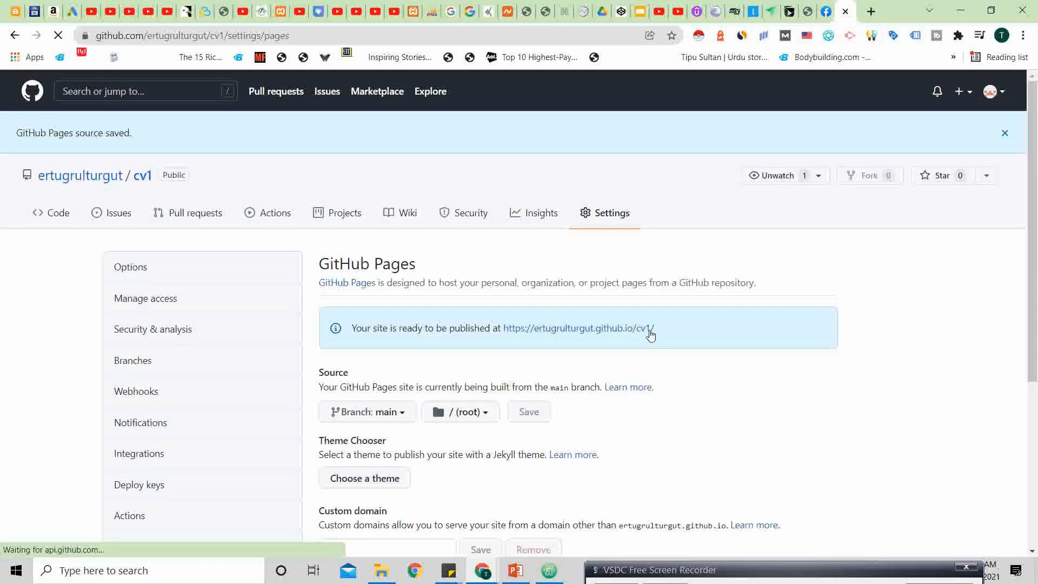
mouse_move(525, 336)
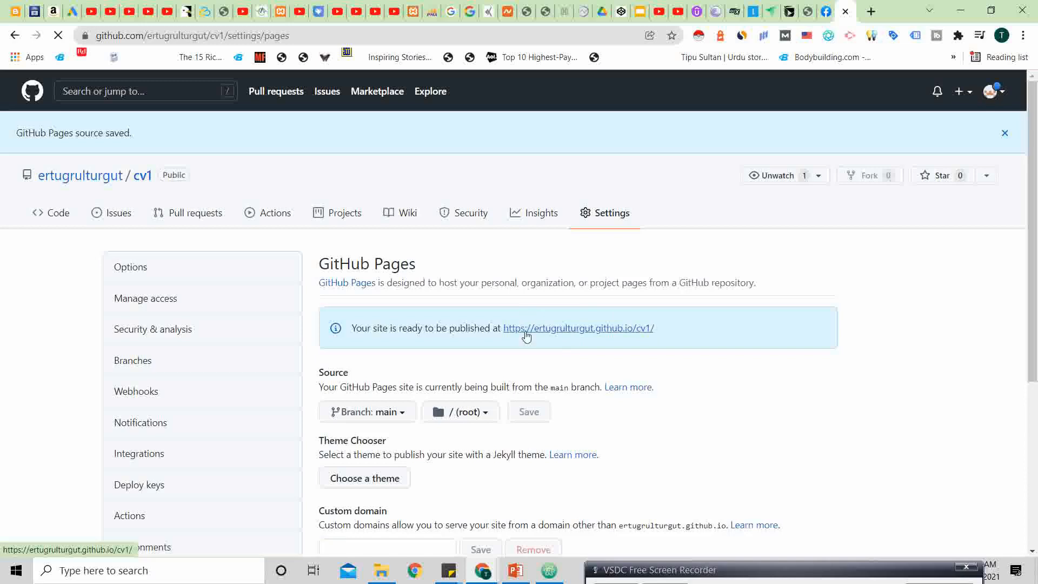
mouse_move(668, 342)
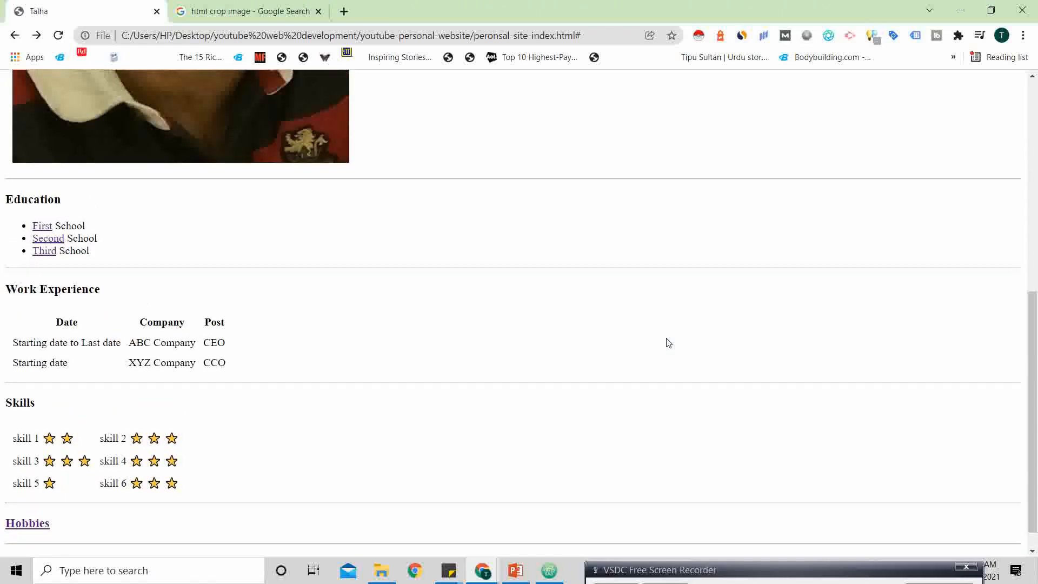
- Scroll through the local personal-site-index page from profile photo to Contact Me
scroll(up, 3)
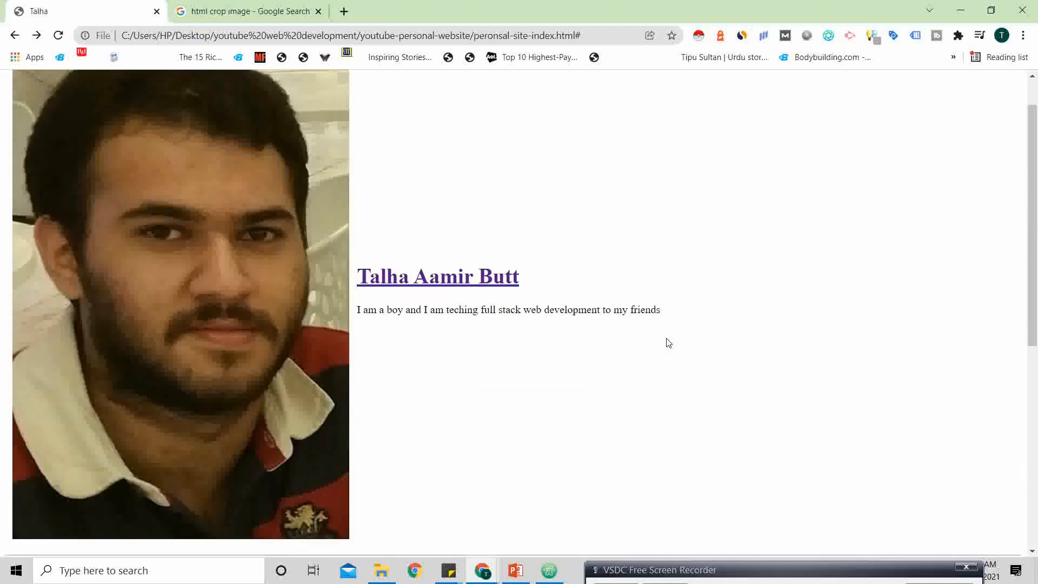
scroll(down, 3)
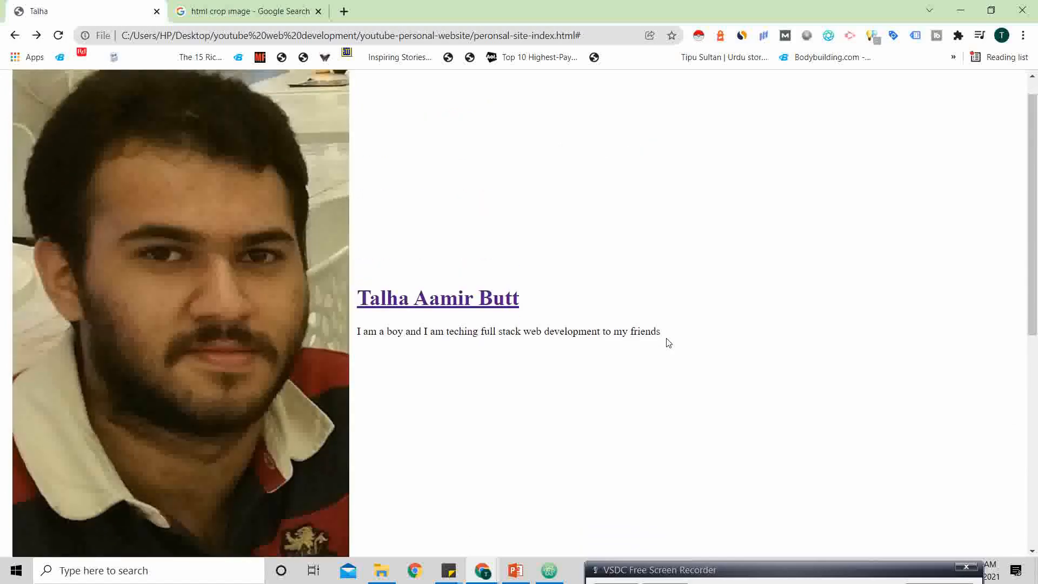
scroll(down, 3)
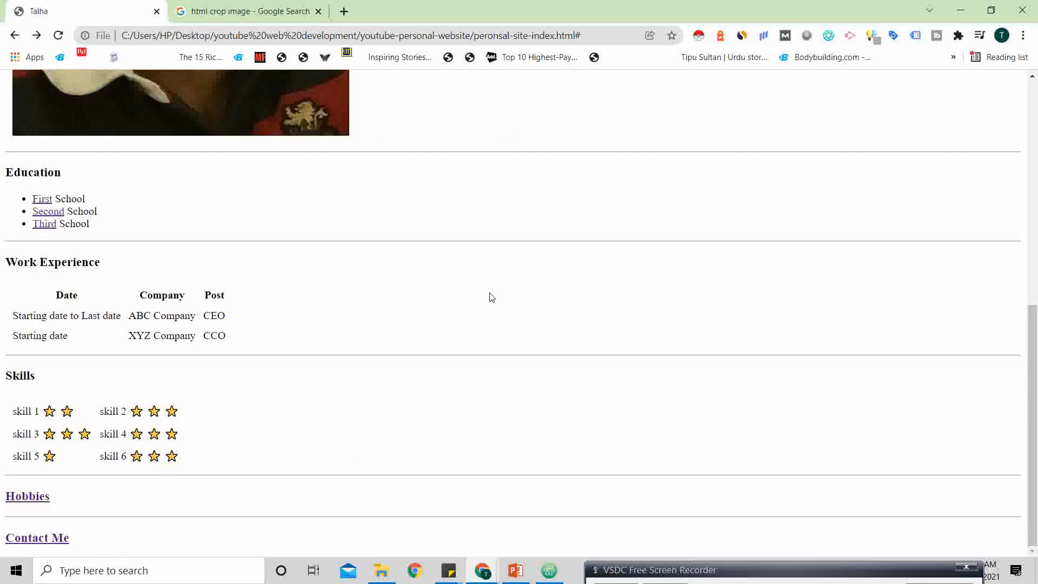
scroll(up, 3)
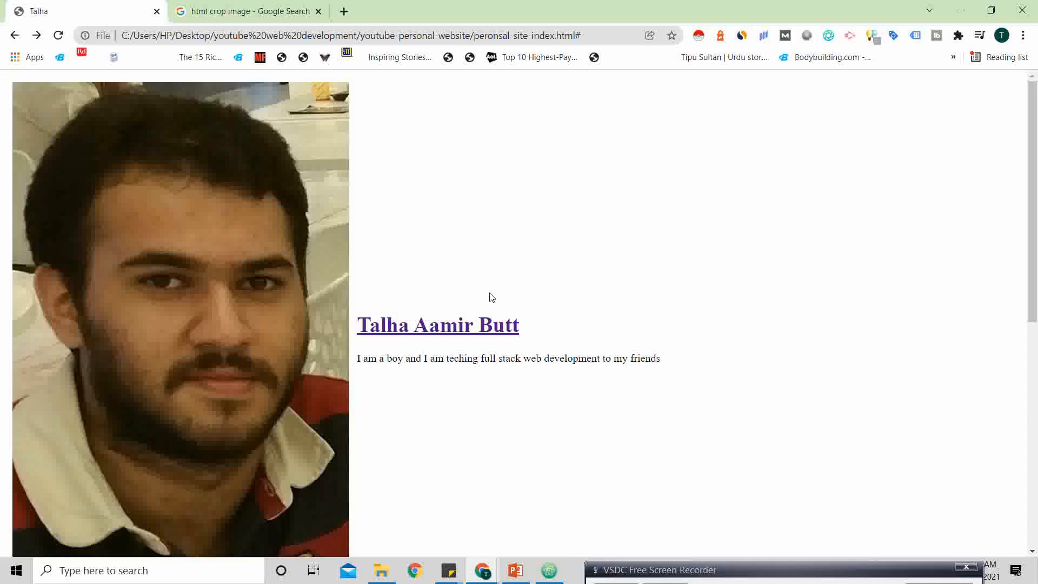
scroll(down, 3)
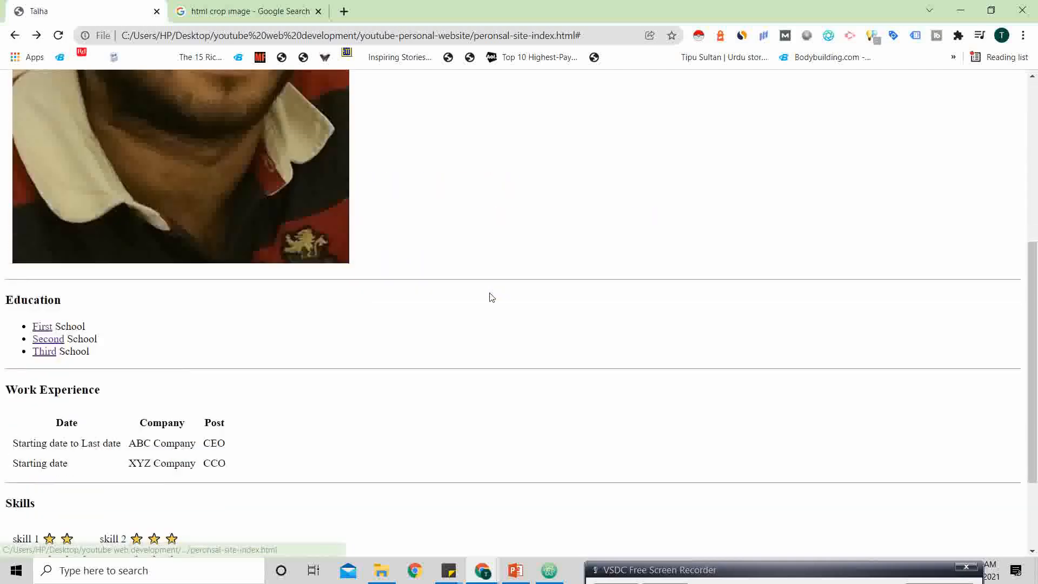
scroll(down, 3)
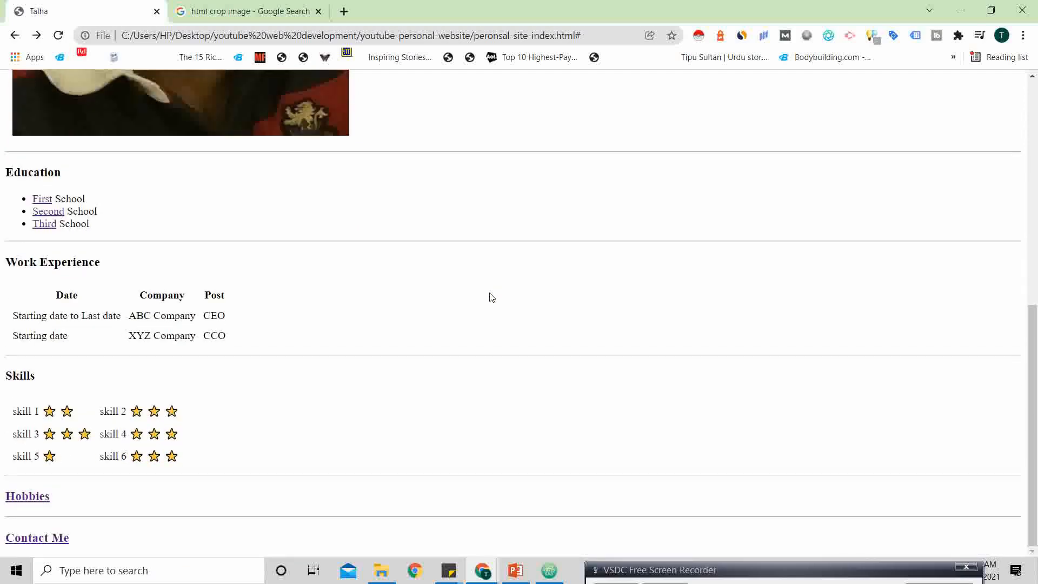